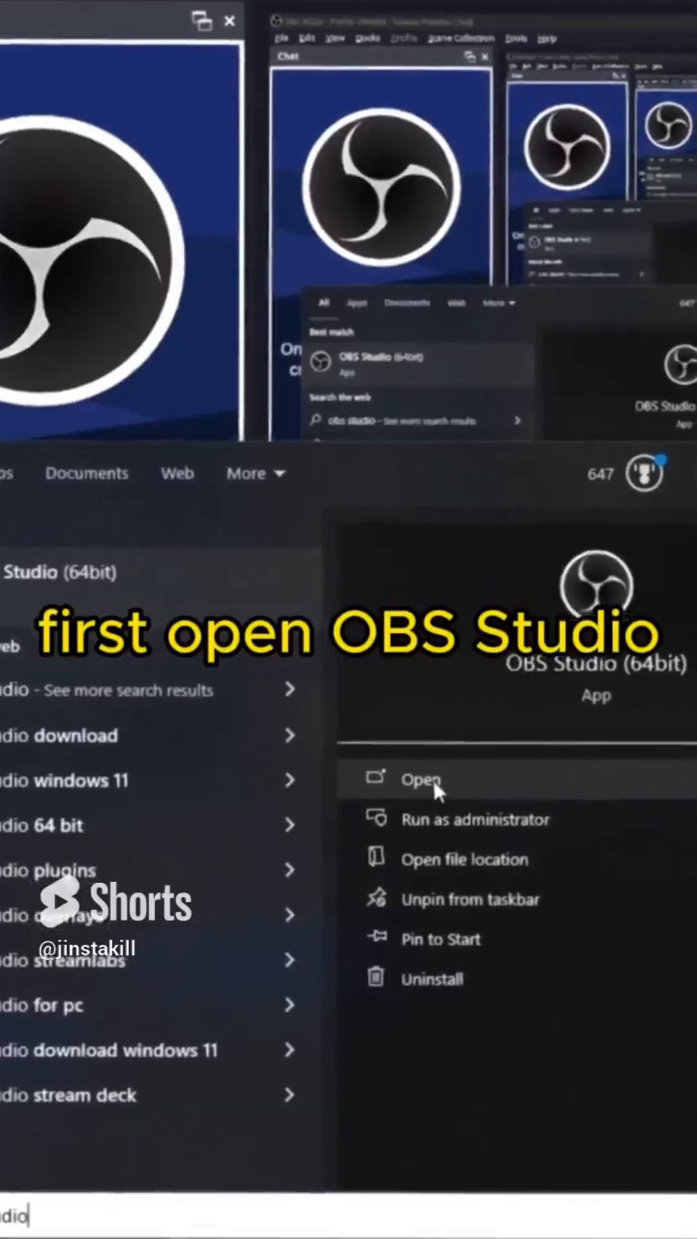
Launch OBS Studio from the Start menu so its main window appears
{"action": "left_click", "coordinate": [422, 780]}
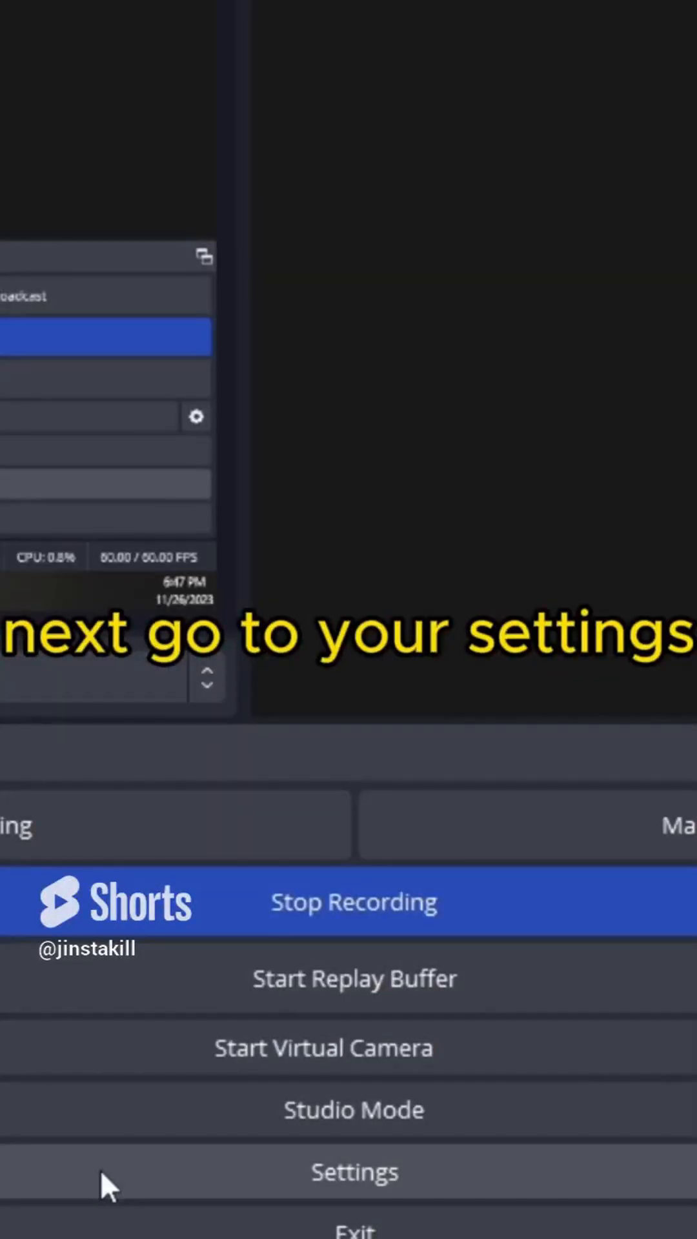
Go to the Recording page of the Output settings where the recording path is set
{"action": "left_click", "coordinate": [353, 1171]}
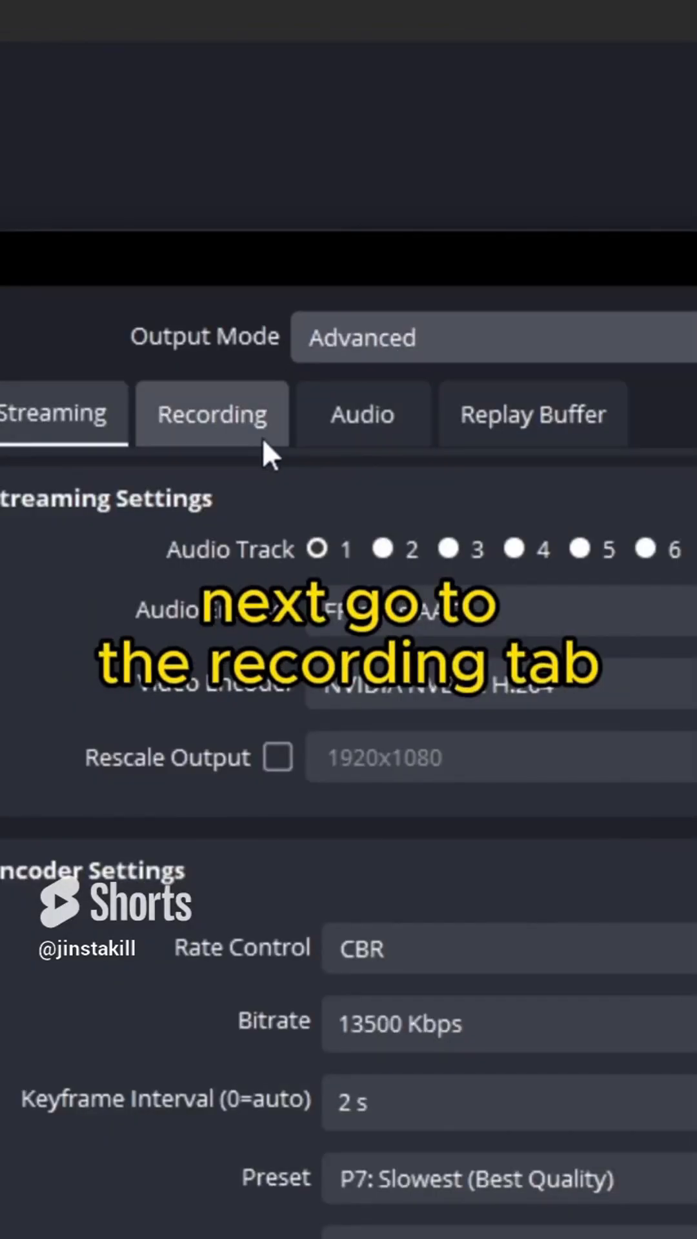
{"action": "left_click", "coordinate": [212, 412]}
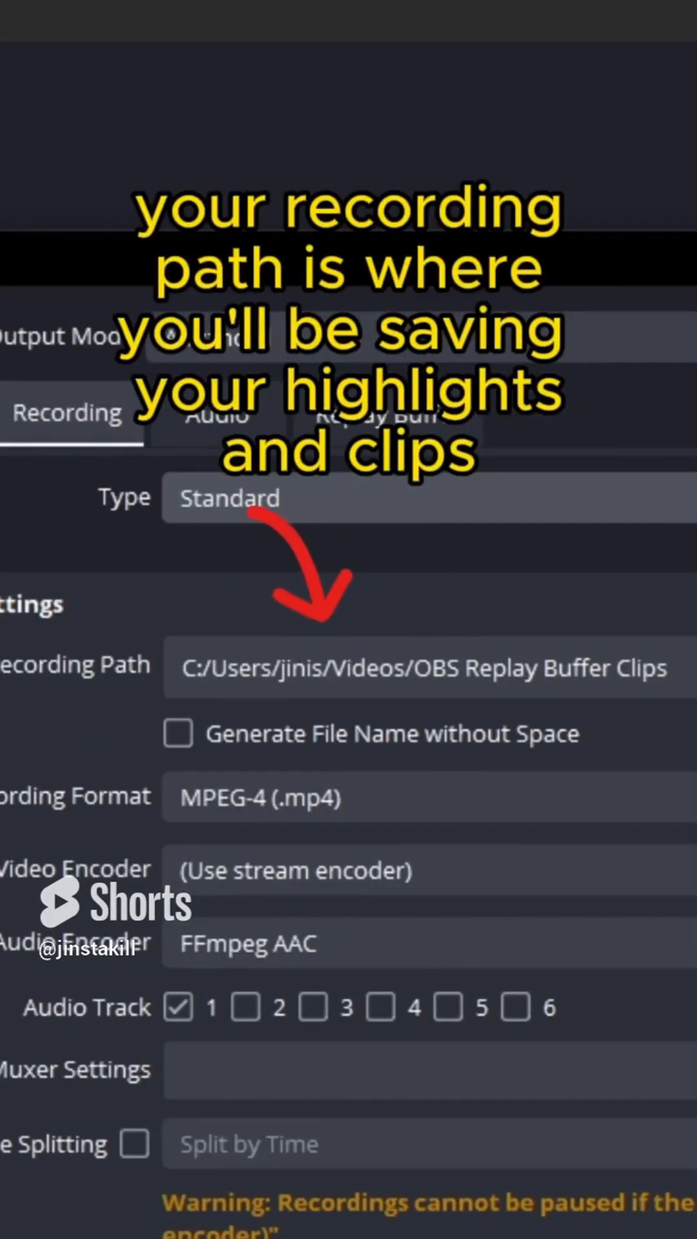
{"action": "mouse_move", "coordinate": [179, 754]}
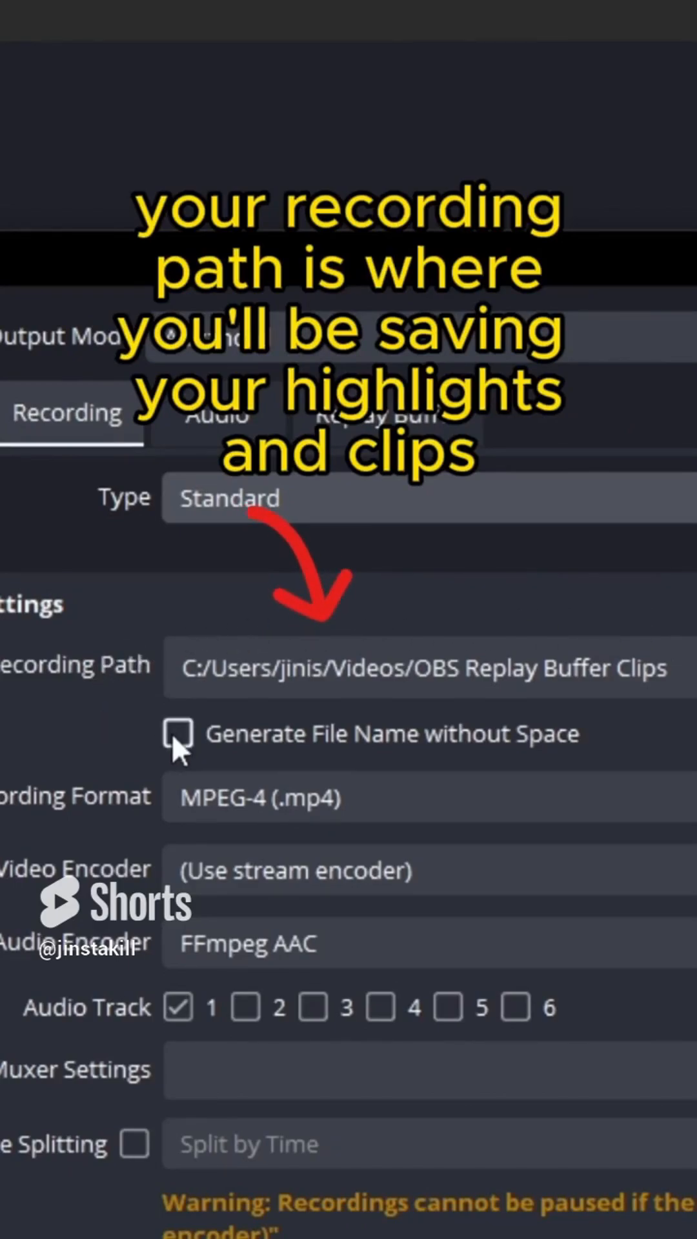
Record as MPEG-4 (.mp4) with NVIDIA NVENC H.264 and audio track 1 enabled
{"action": "left_click", "coordinate": [427, 798]}
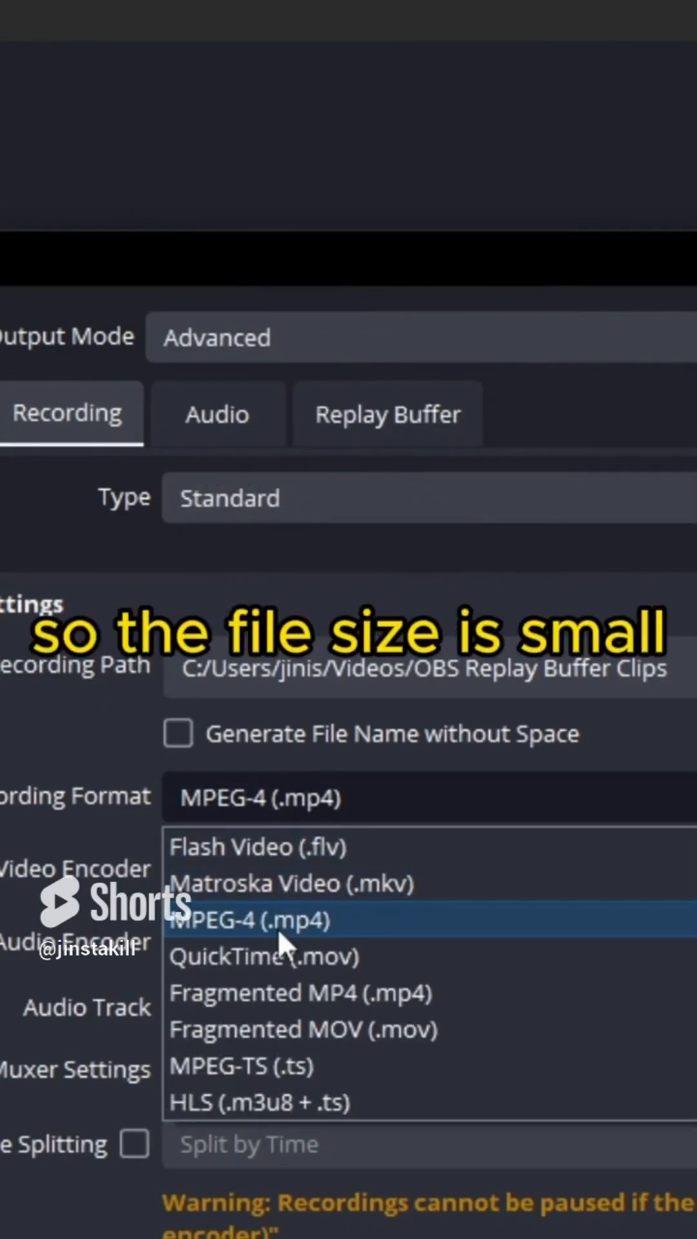
{"action": "left_click", "coordinate": [254, 918]}
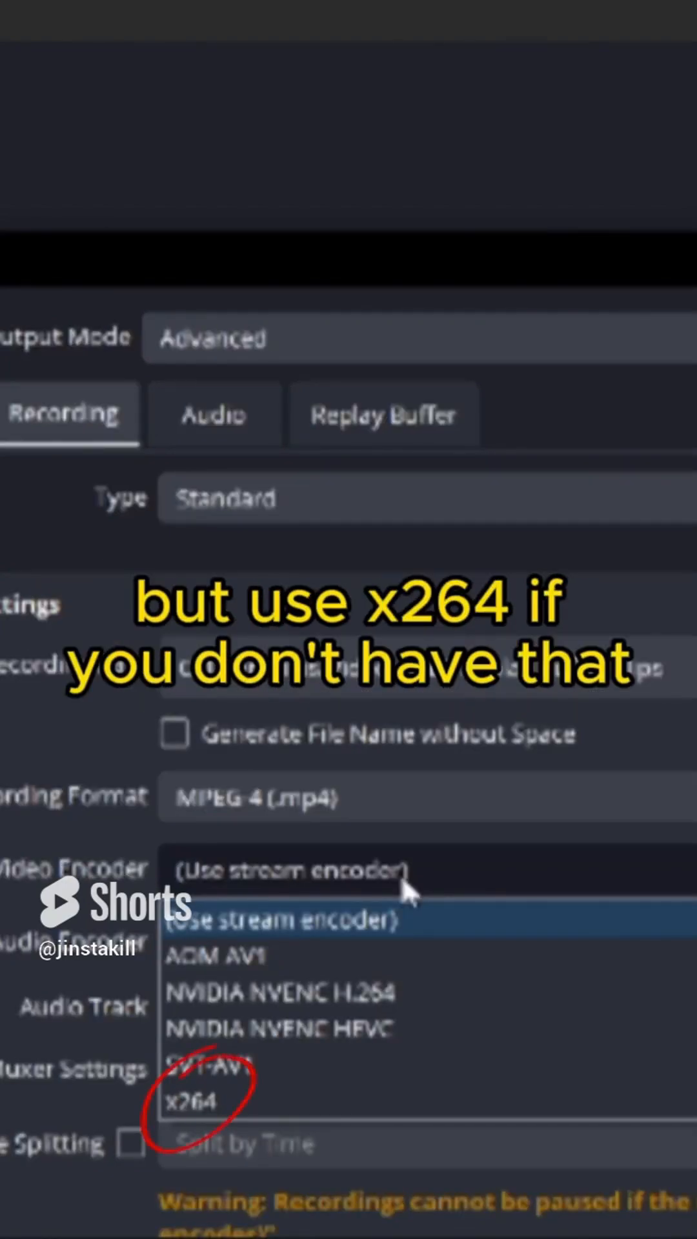
{"action": "left_click", "coordinate": [276, 991]}
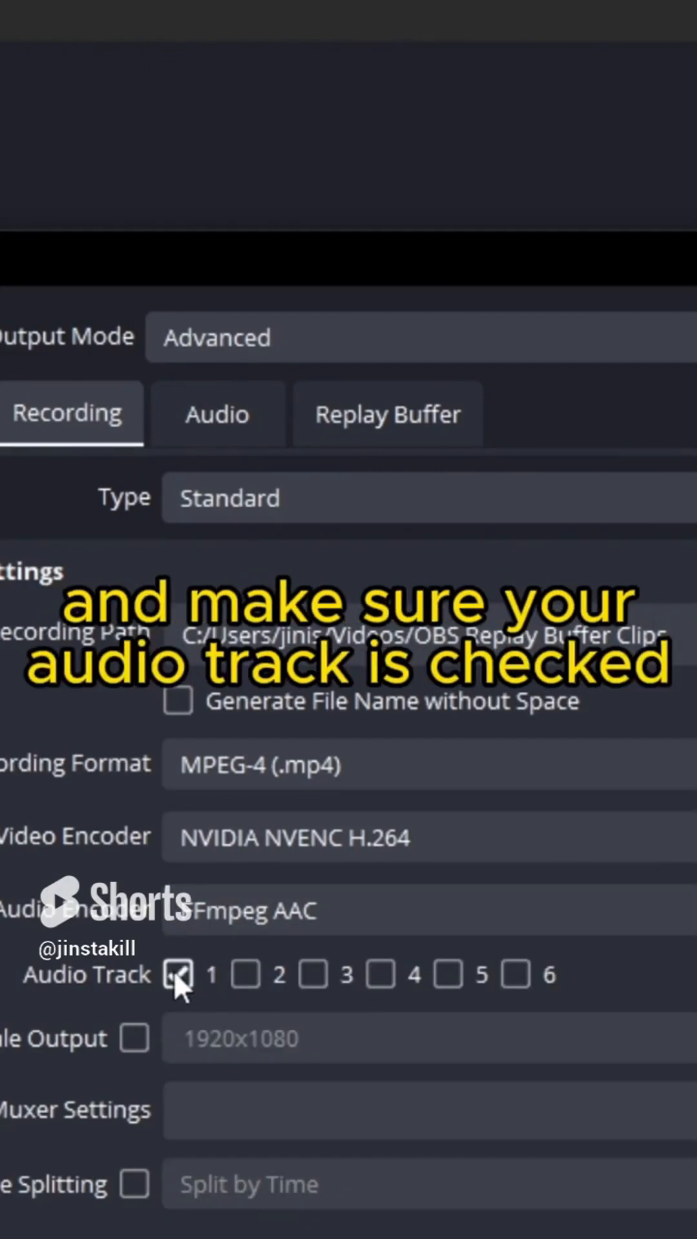
{"action": "left_click", "coordinate": [217, 414]}
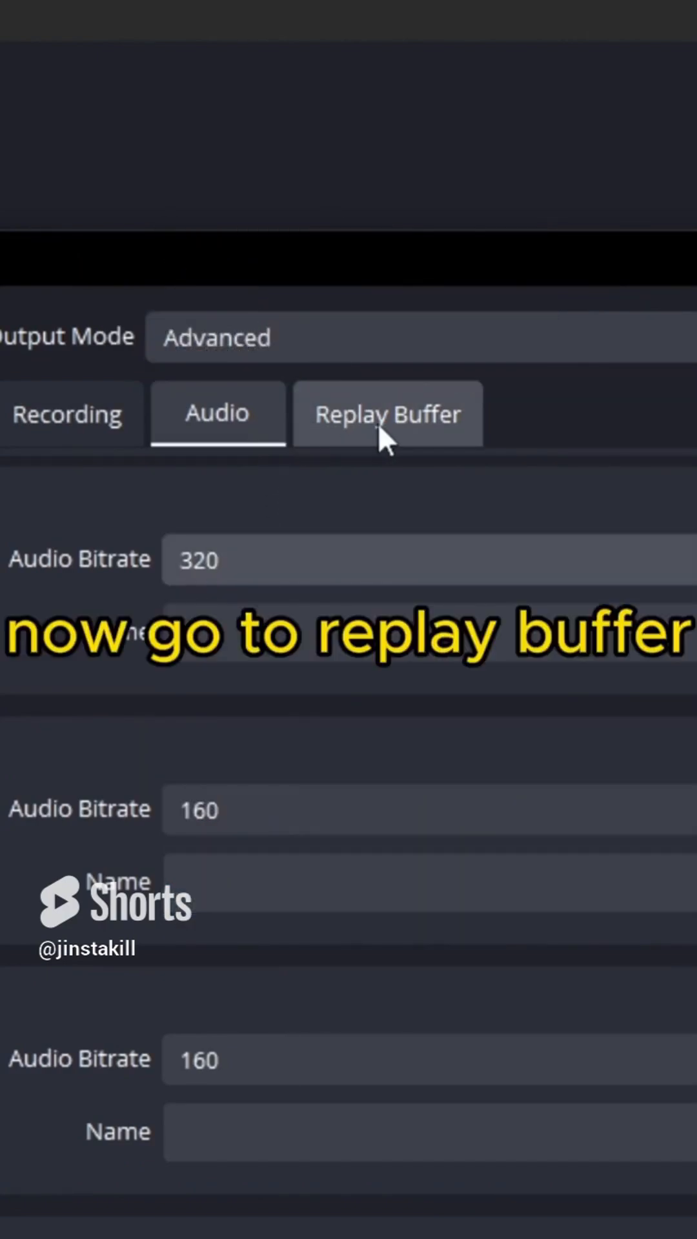
Enable the replay buffer with a maximum replay time of 60 seconds
{"action": "left_click", "coordinate": [387, 412]}
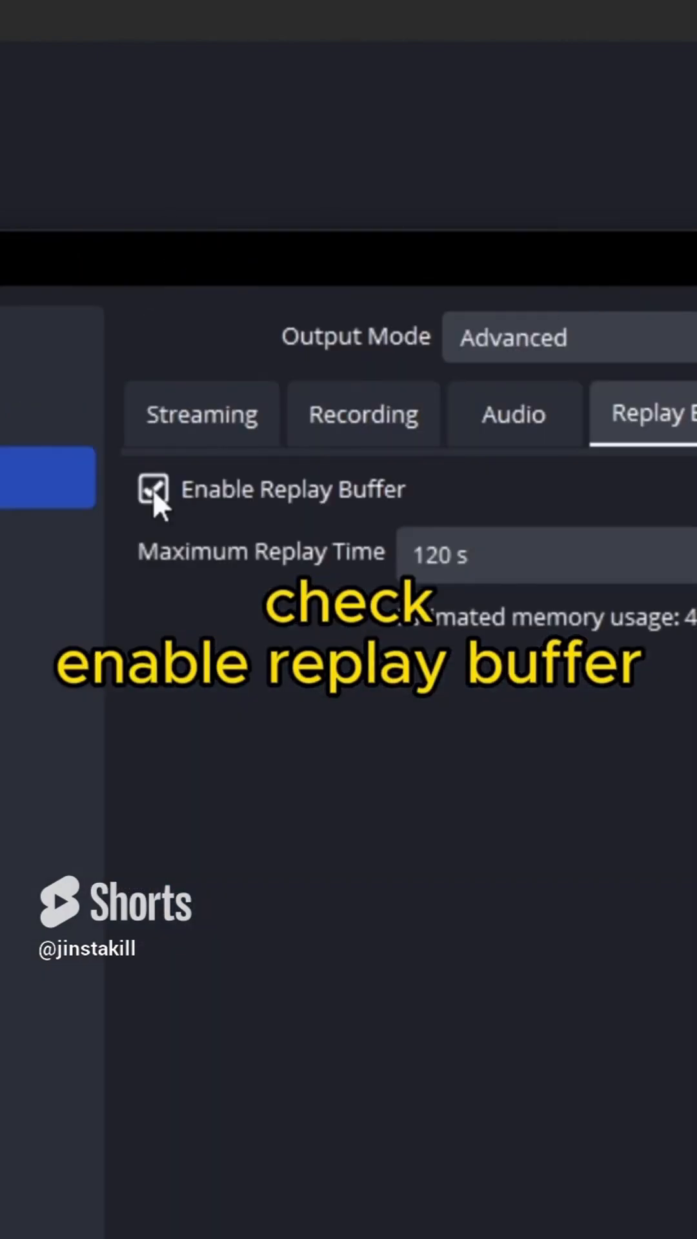
{"action": "left_click", "coordinate": [434, 554]}
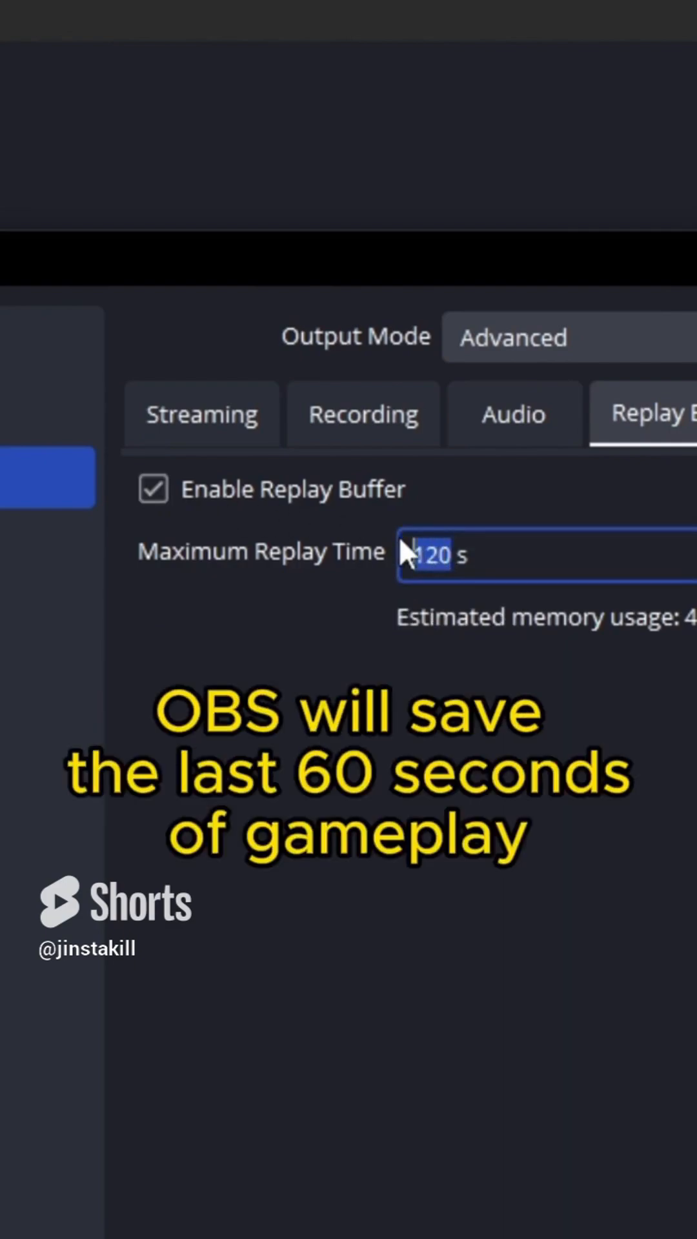
{"action": "type", "text": "60"}
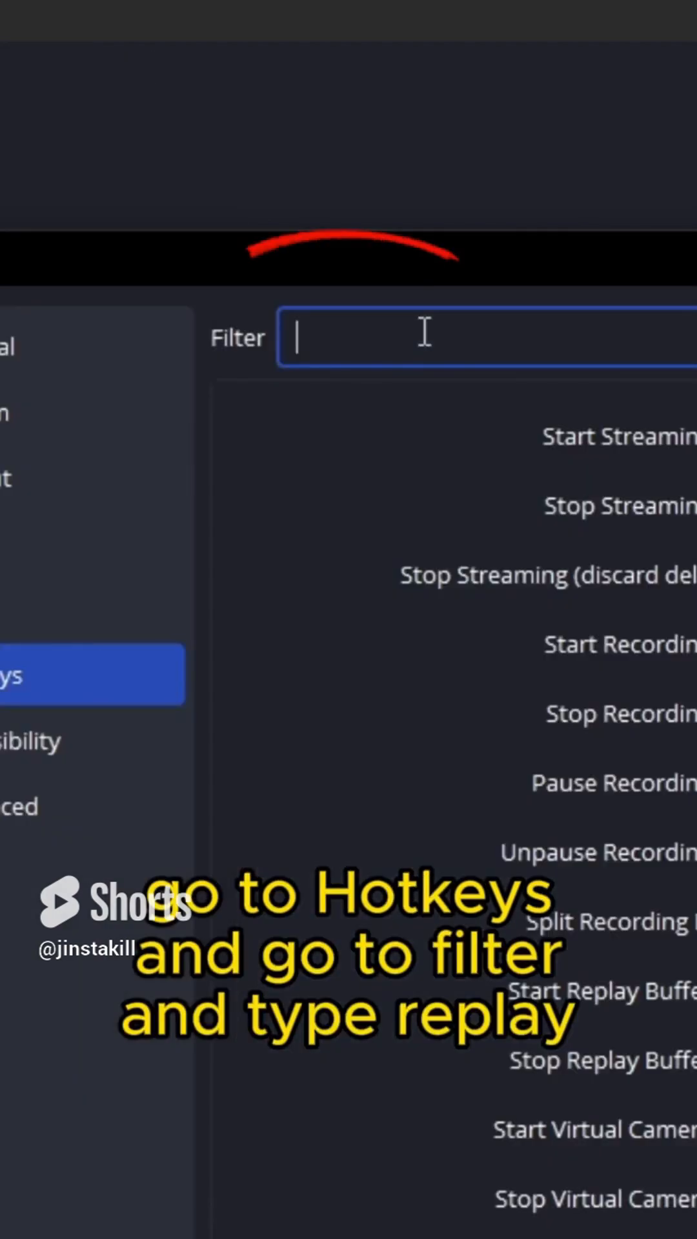
Filter hotkeys for 'replay', bind Save Replay to a key combo, and start the replay buffer
{"action": "type", "text": "replay"}
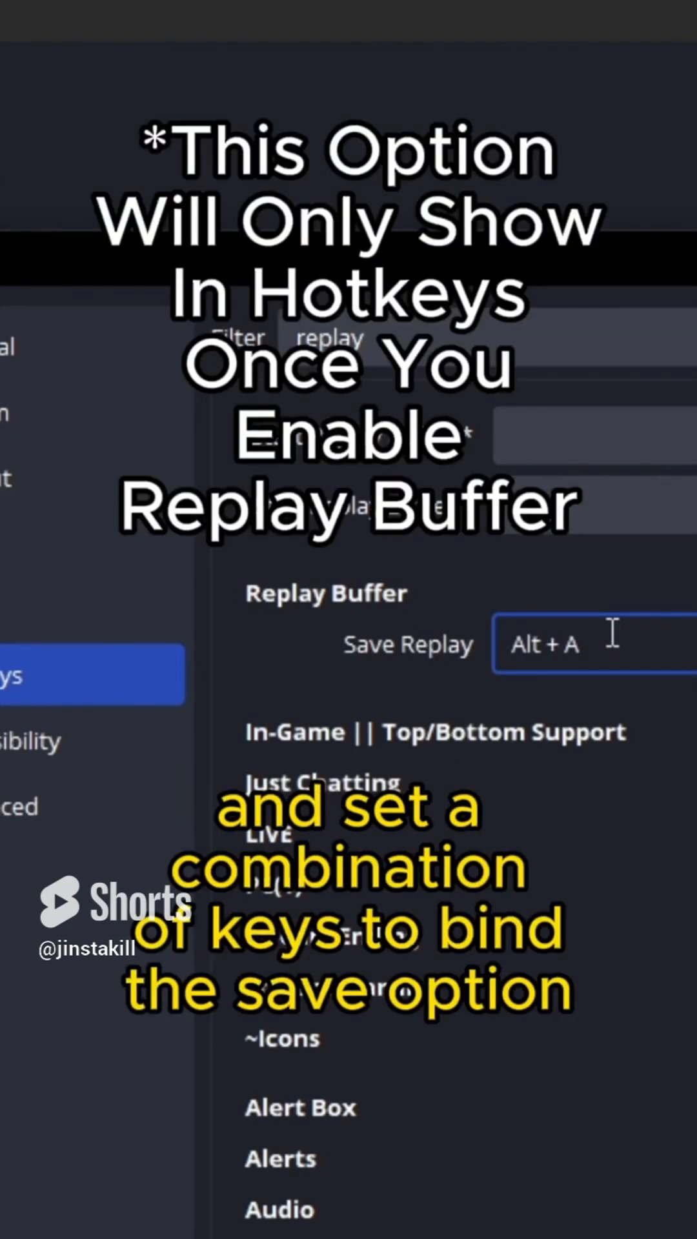
{"action": "type", "text": "Alt + E"}
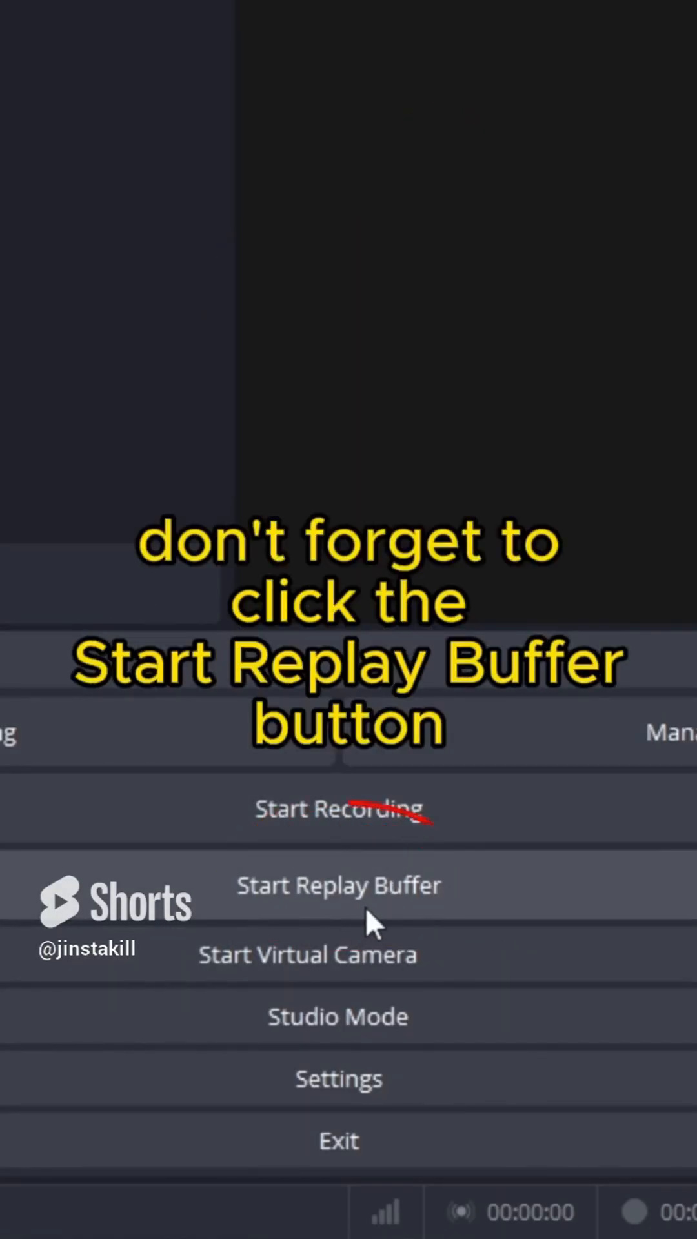
{"action": "left_click", "coordinate": [338, 885]}
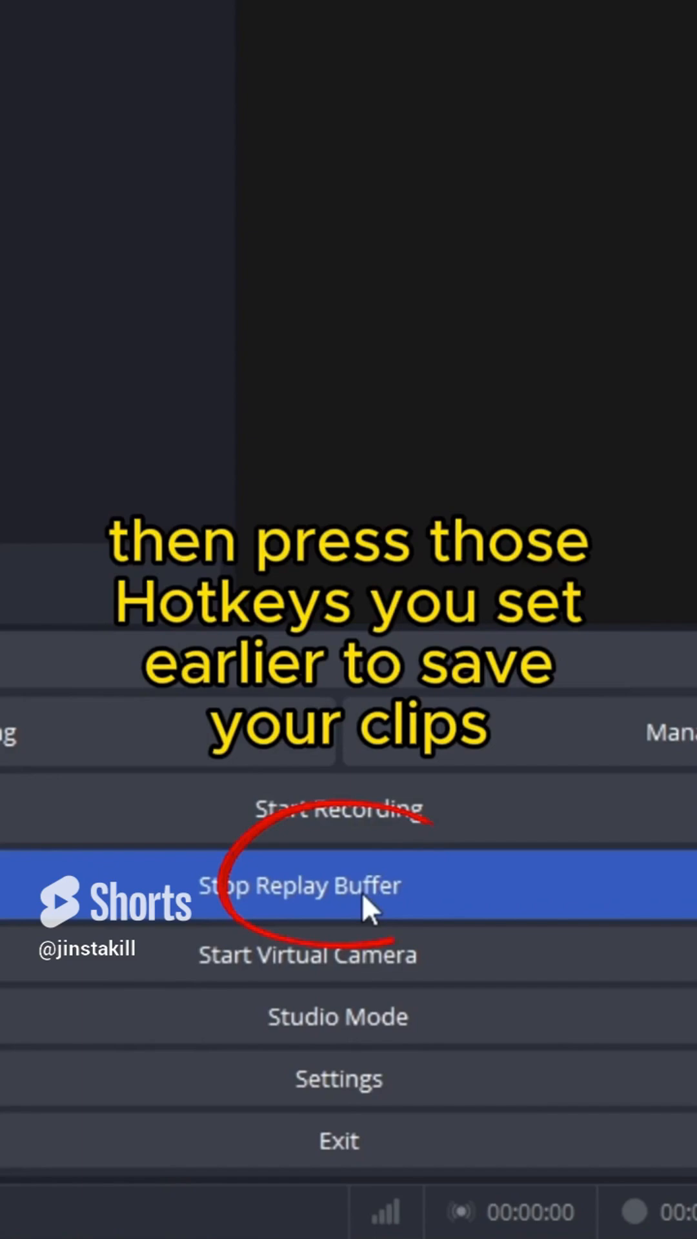